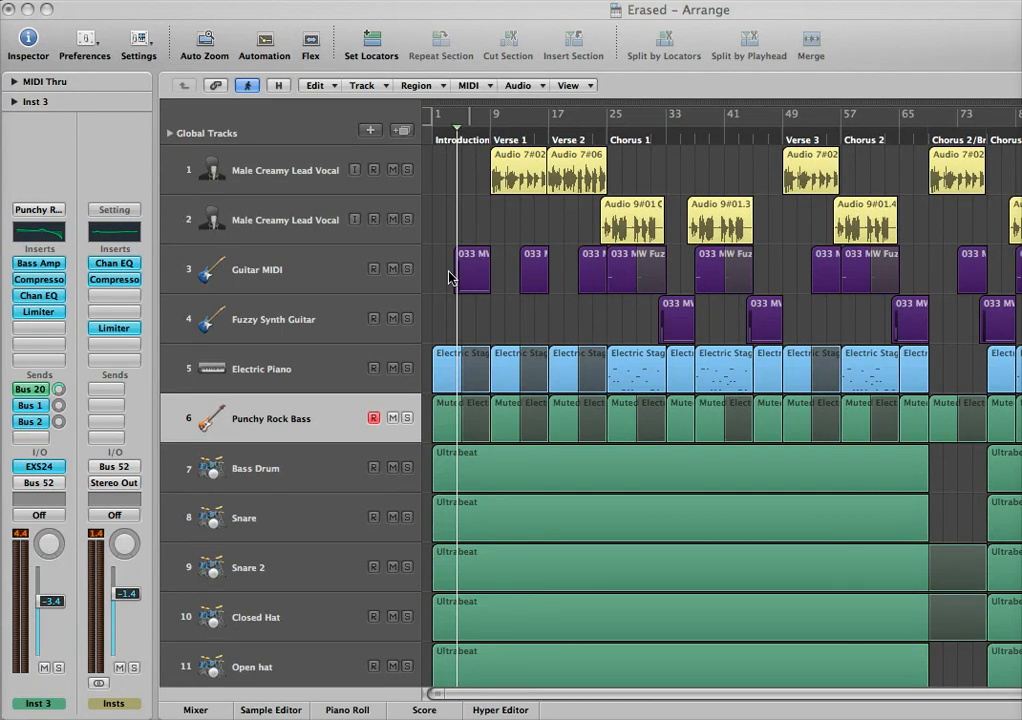
pyautogui.moveTo(462, 158)
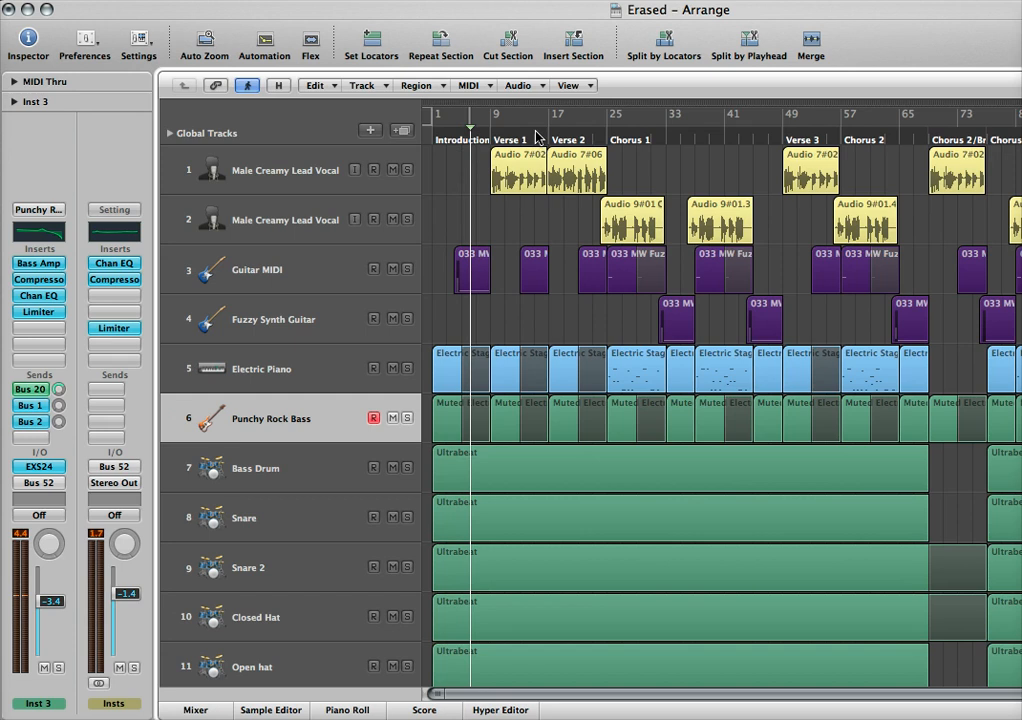
# - Toggle the Automation button off and back on to show every track's volume automation line
pyautogui.click(520, 128)
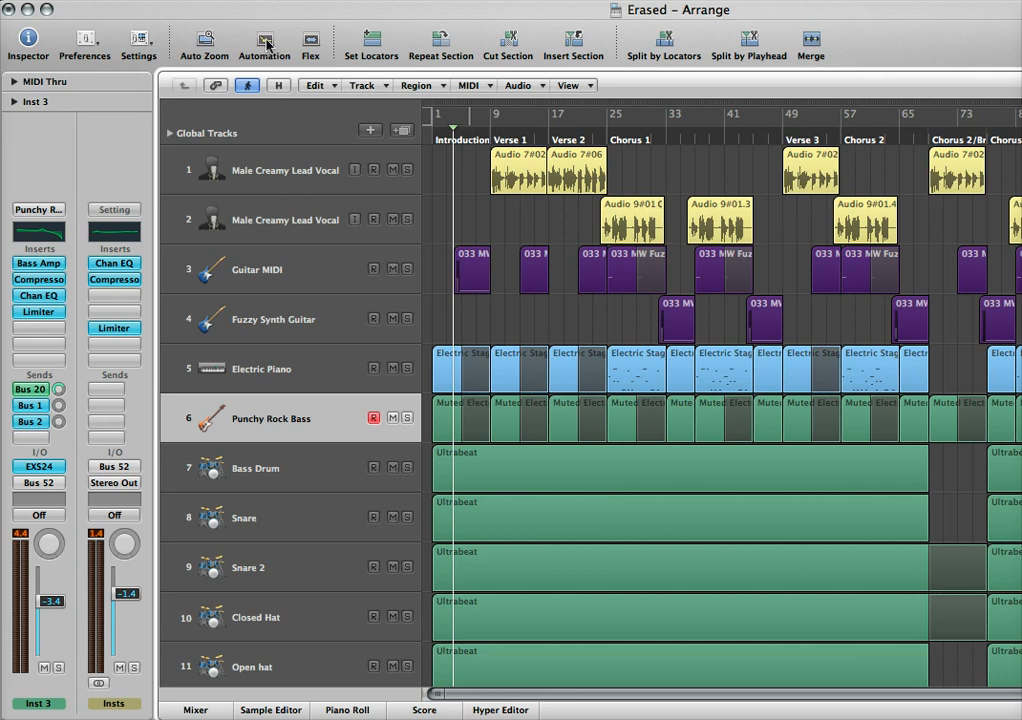
pyautogui.click(264, 42)
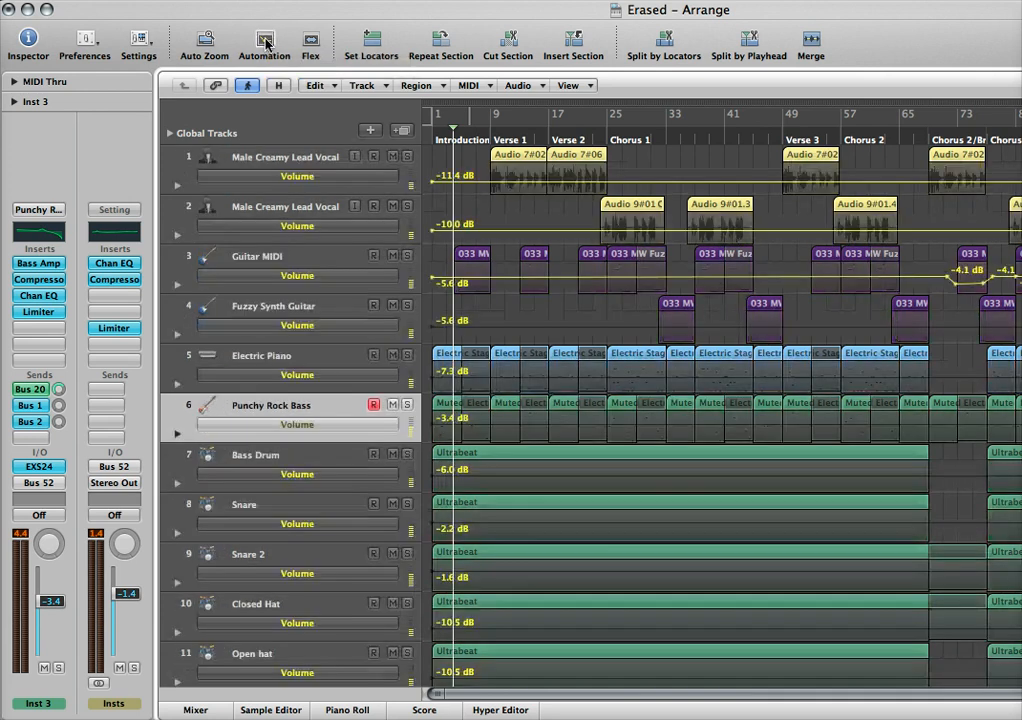
pyautogui.click(264, 42)
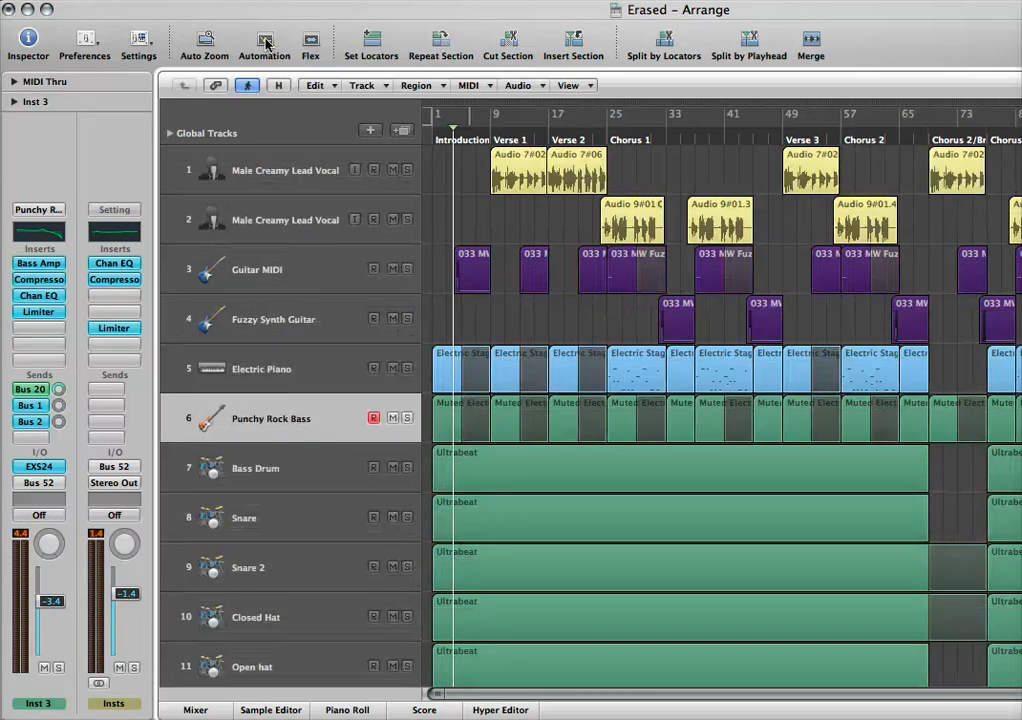
pyautogui.click(264, 40)
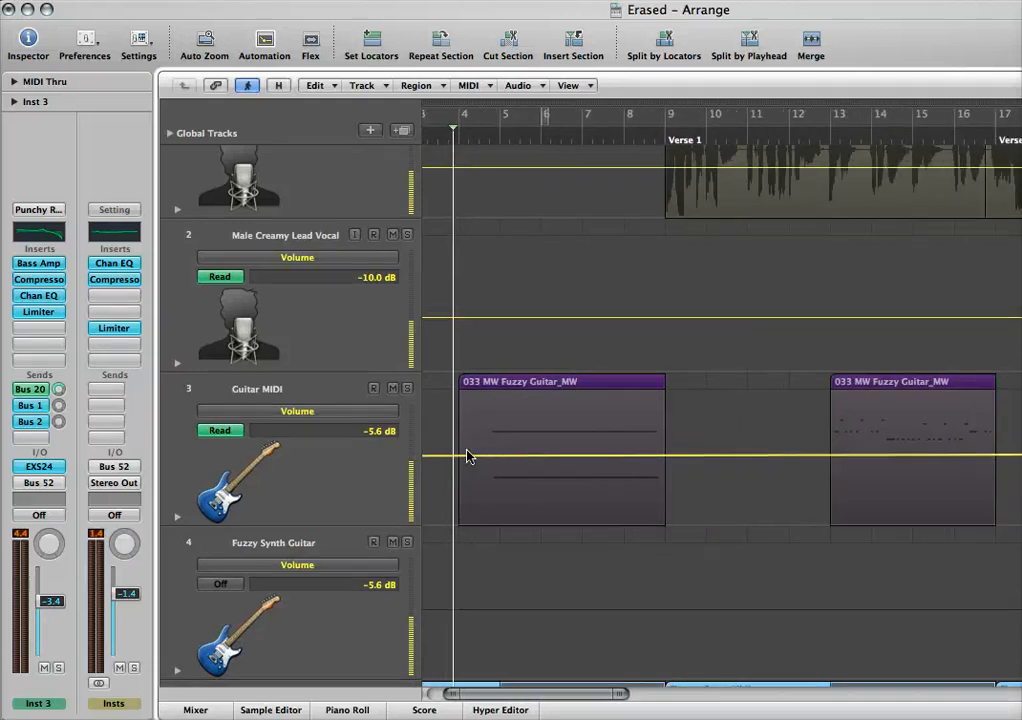
pyautogui.moveTo(463, 162)
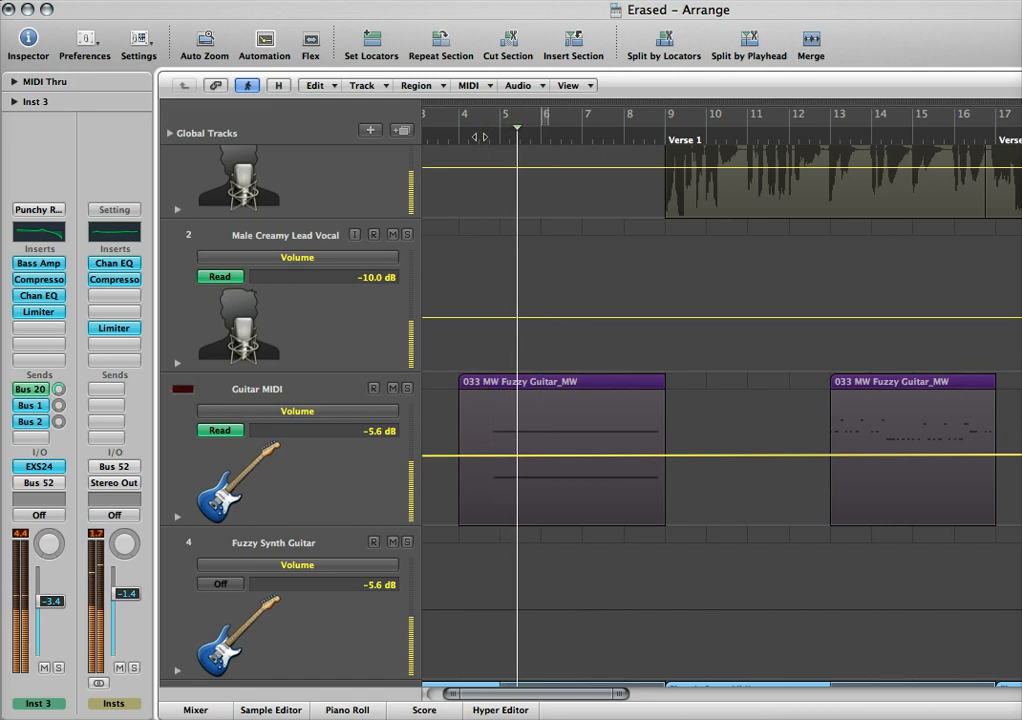
# - Solo the Guitar MIDI track
pyautogui.click(826, 135)
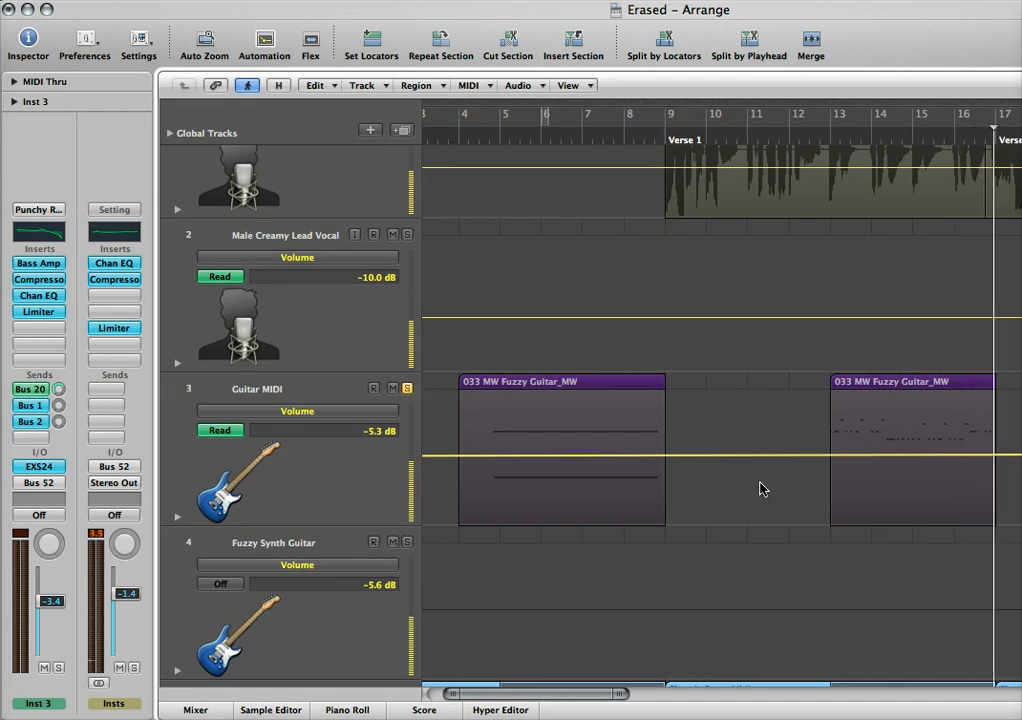
# - Add a volume automation node on the Guitar MIDI track's volume line
pyautogui.click(407, 388)
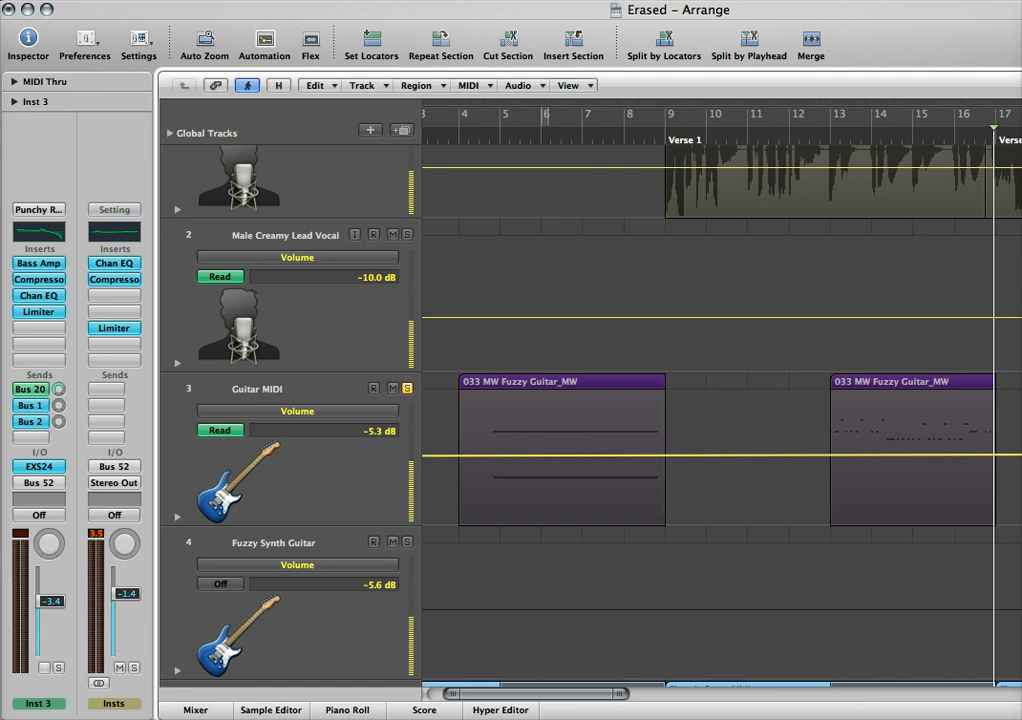
pyautogui.moveTo(735, 460)
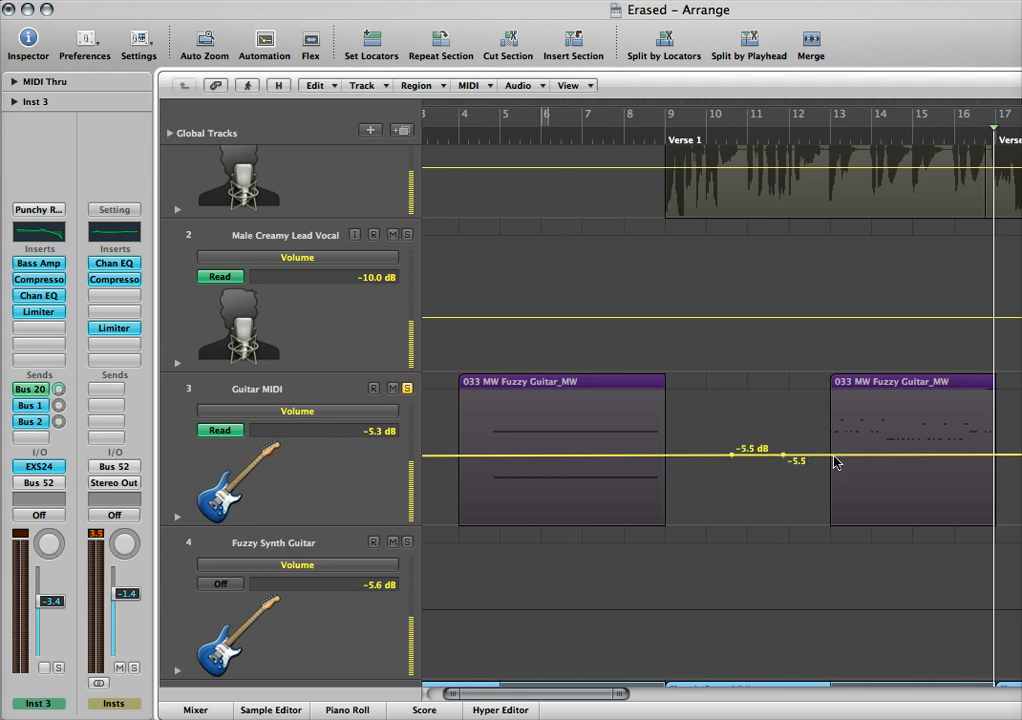
pyautogui.moveTo(573, 457)
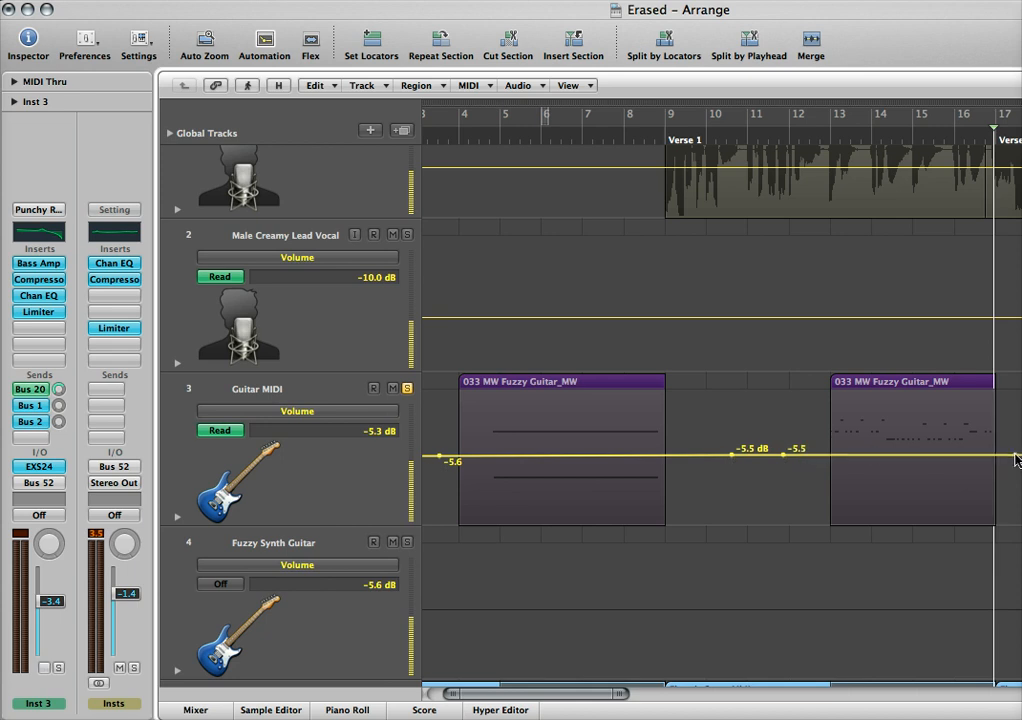
pyautogui.moveTo(870, 463)
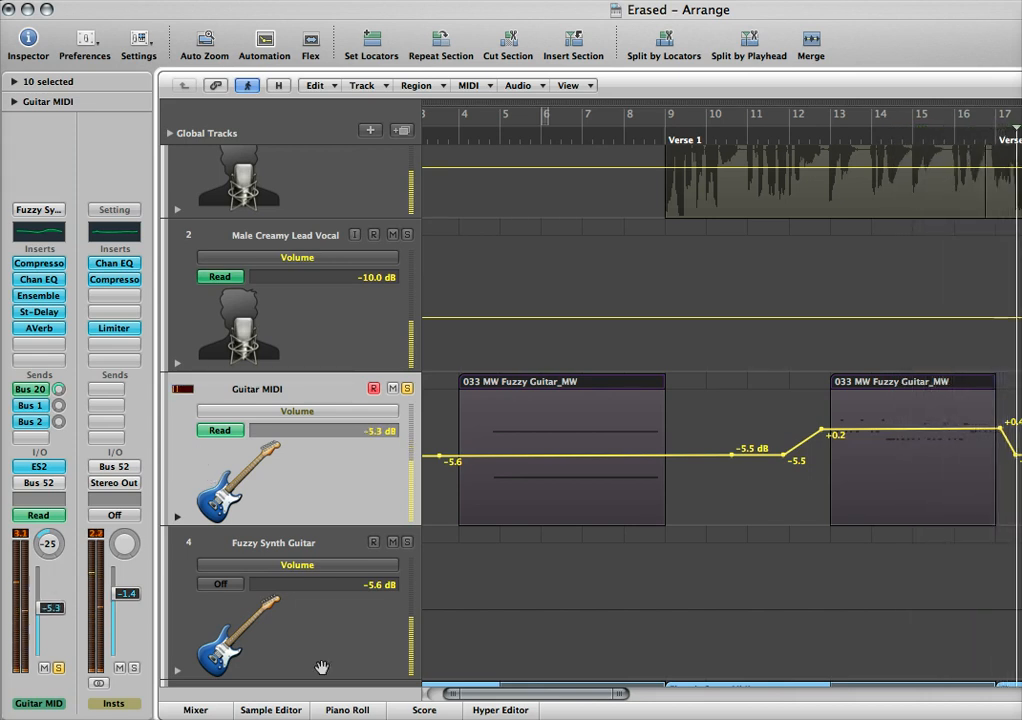
pyautogui.moveTo(455, 140)
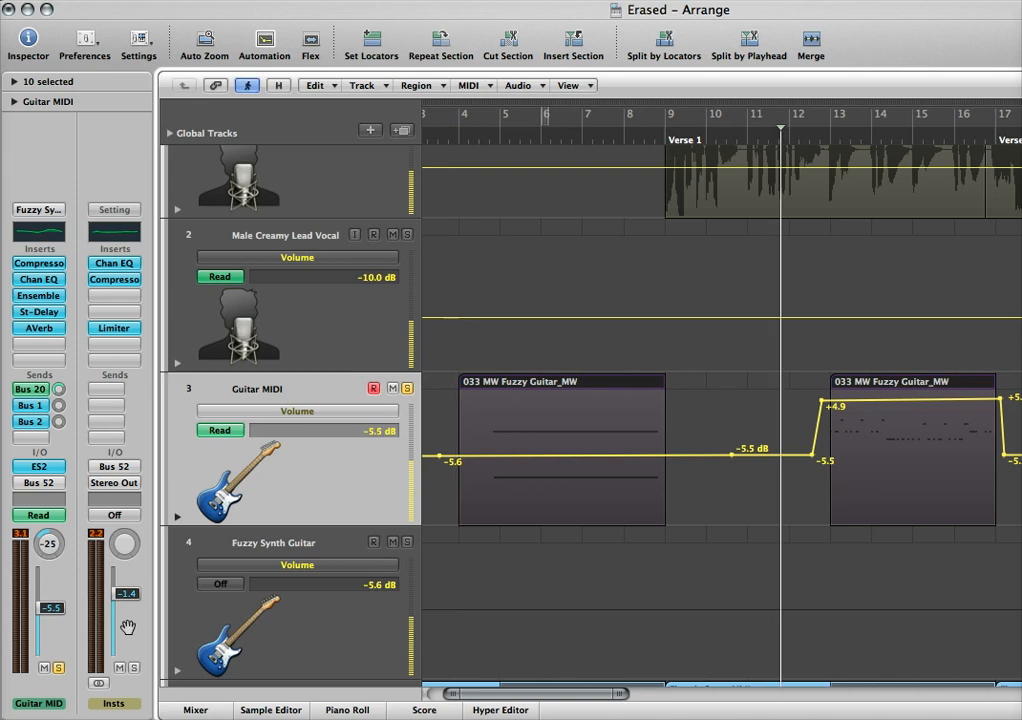
pyautogui.moveTo(758, 10)
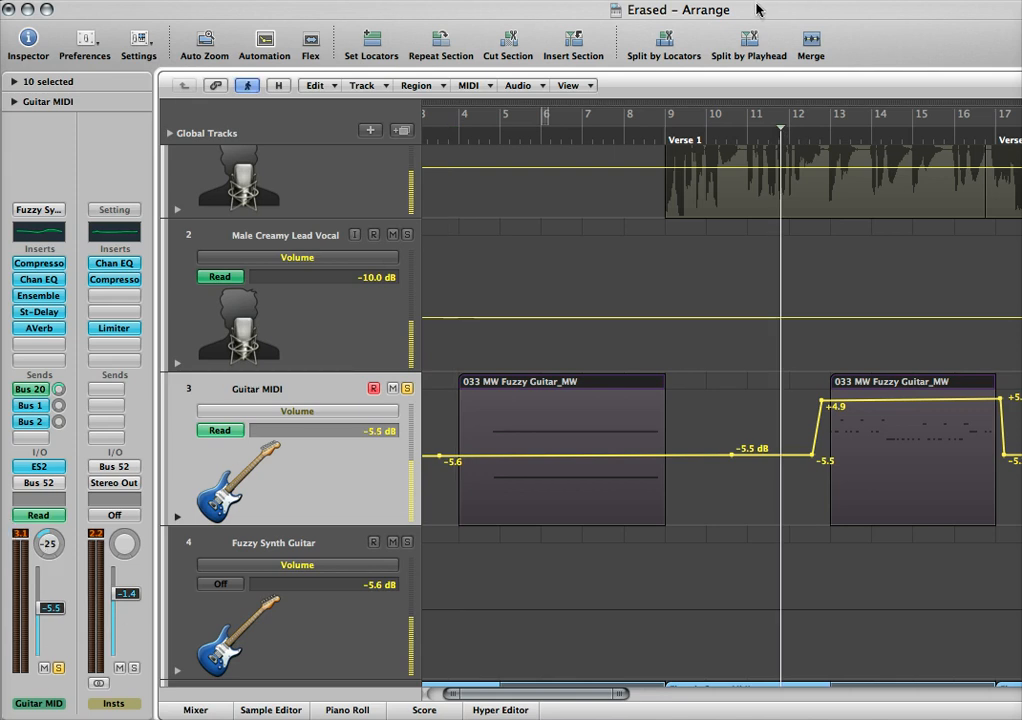
# - Drag the Guitar MIDI volume automation up to about +4.9 dB over the second region
pyautogui.moveTo(51, 607); pyautogui.dragTo(51, 598)
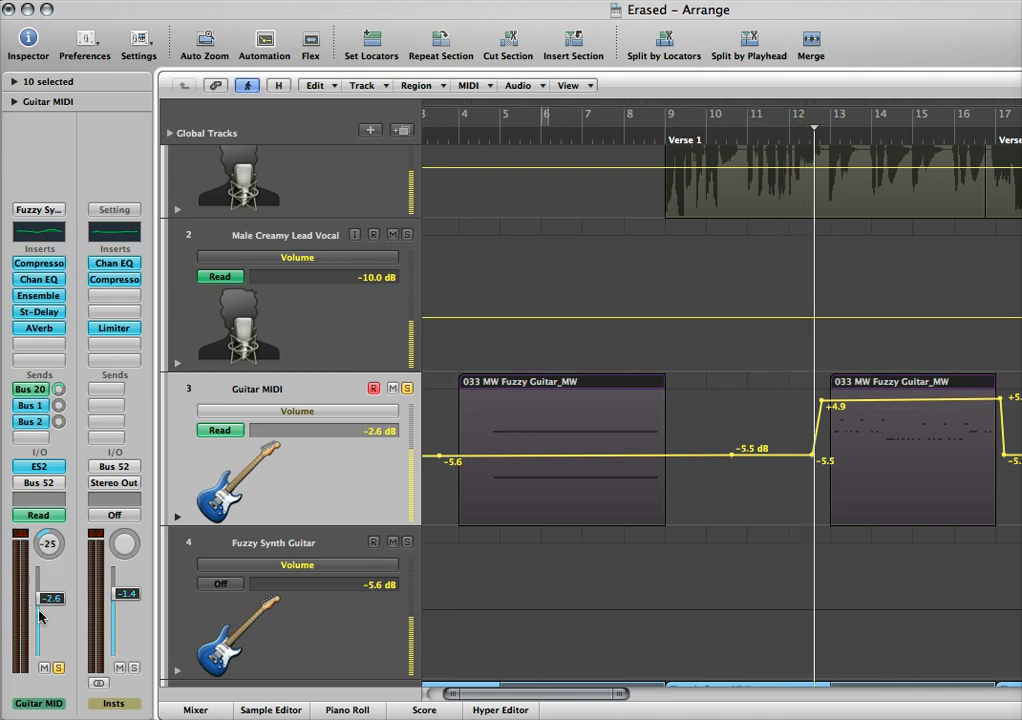
pyautogui.moveTo(51, 598); pyautogui.dragTo(51, 571)
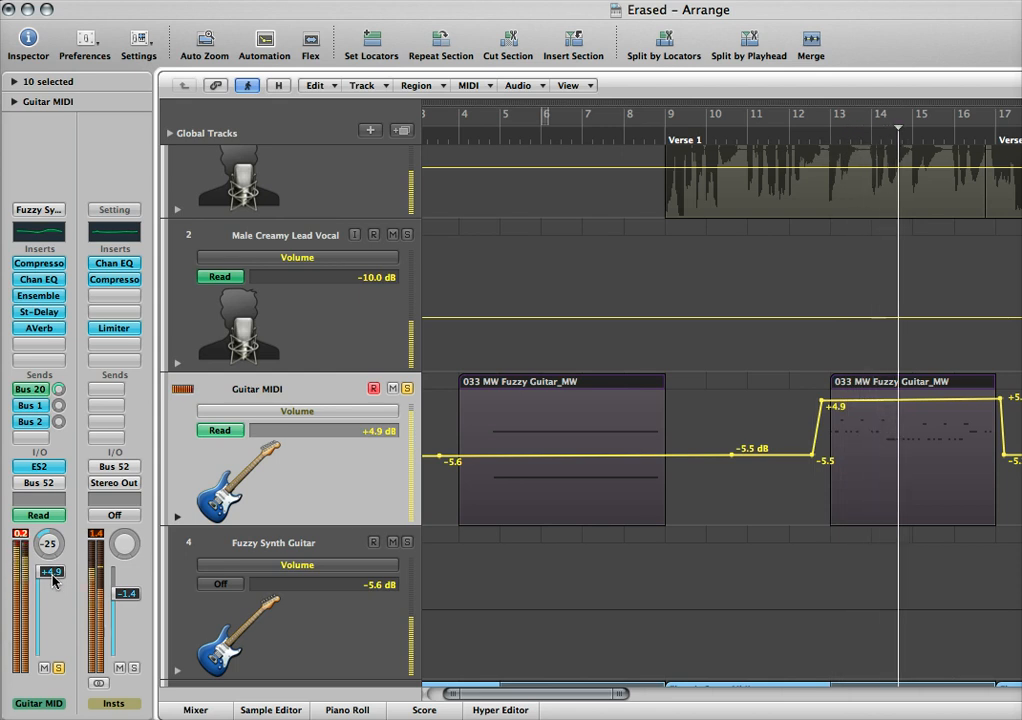
pyautogui.moveTo(52, 572); pyautogui.dragTo(52, 570)
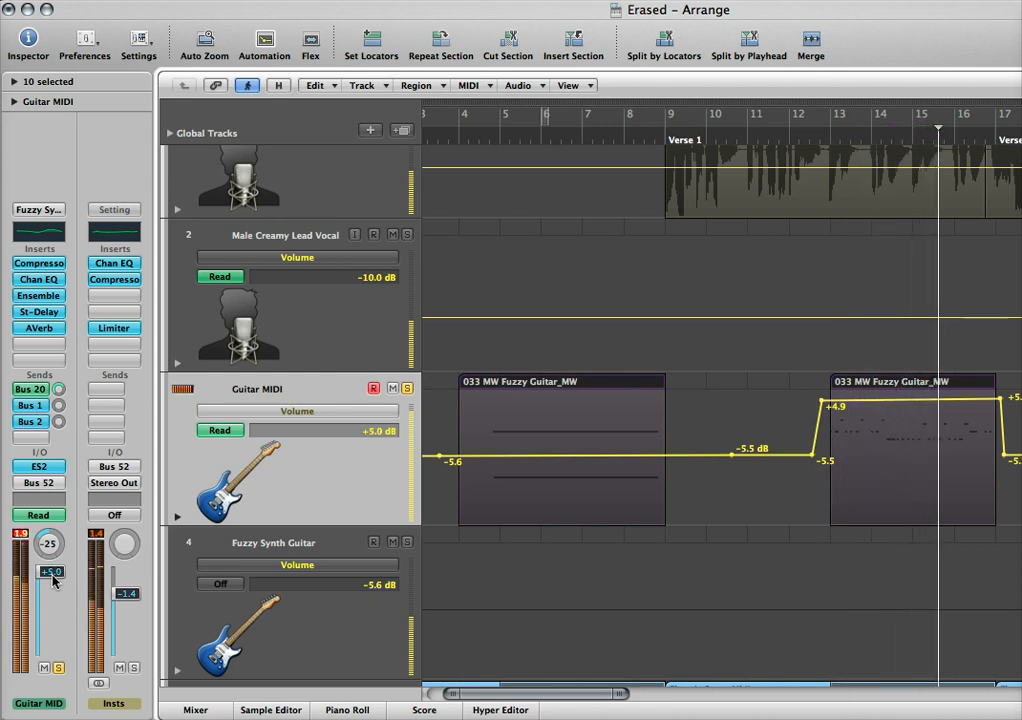